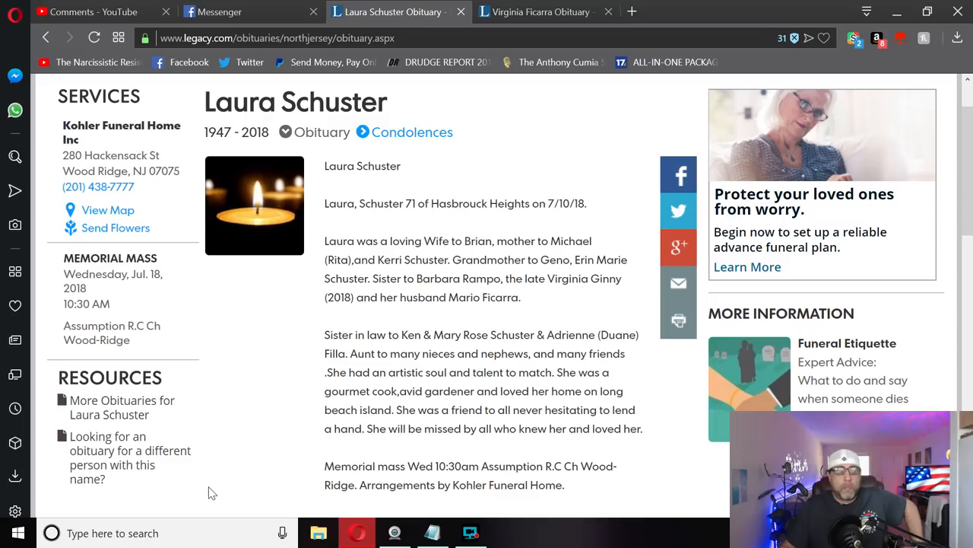
{"action": "scroll", "scroll_direction": "down", "scroll_amount": 3}
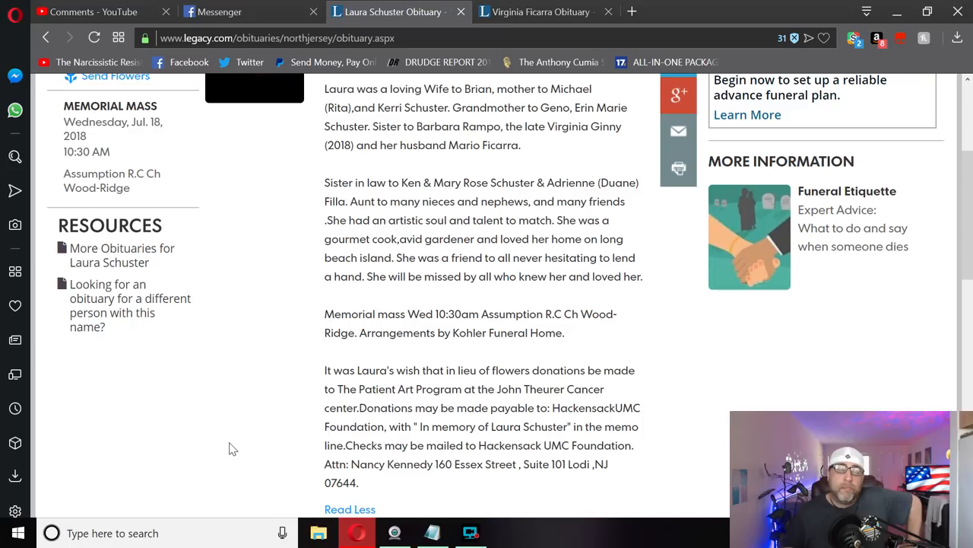
{"action": "scroll", "scroll_direction": "down", "scroll_amount": 3}
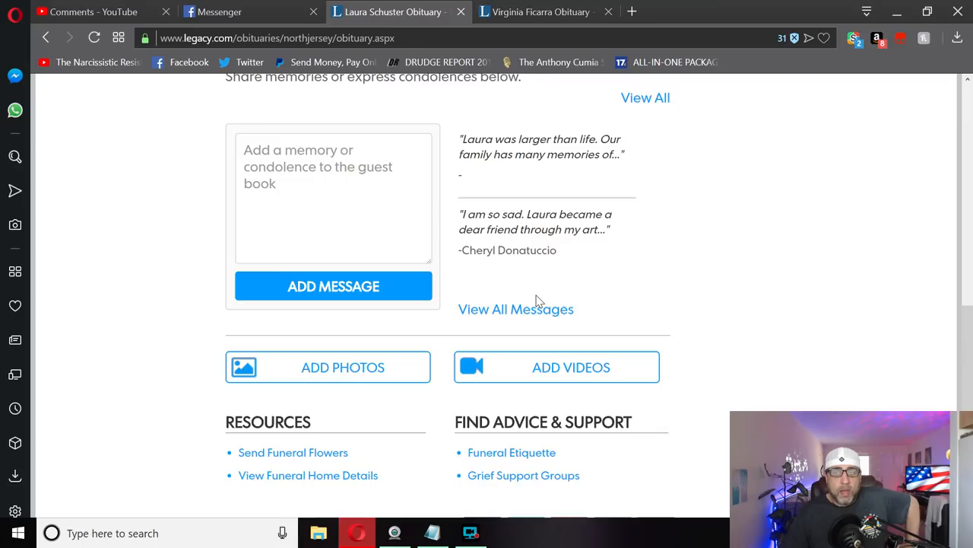
{"action": "scroll", "scroll_direction": "up", "scroll_amount": 3}
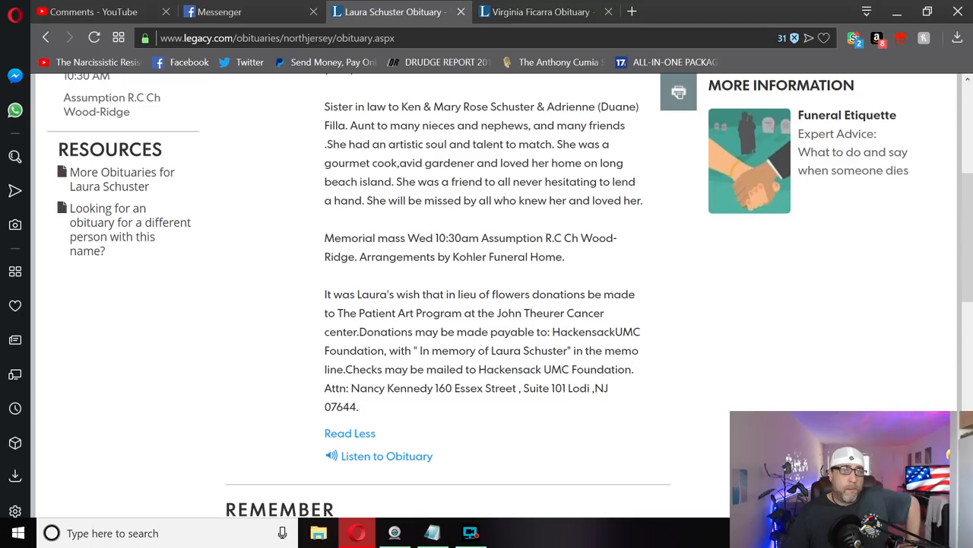
{"action": "scroll", "scroll_direction": "up", "scroll_amount": 3}
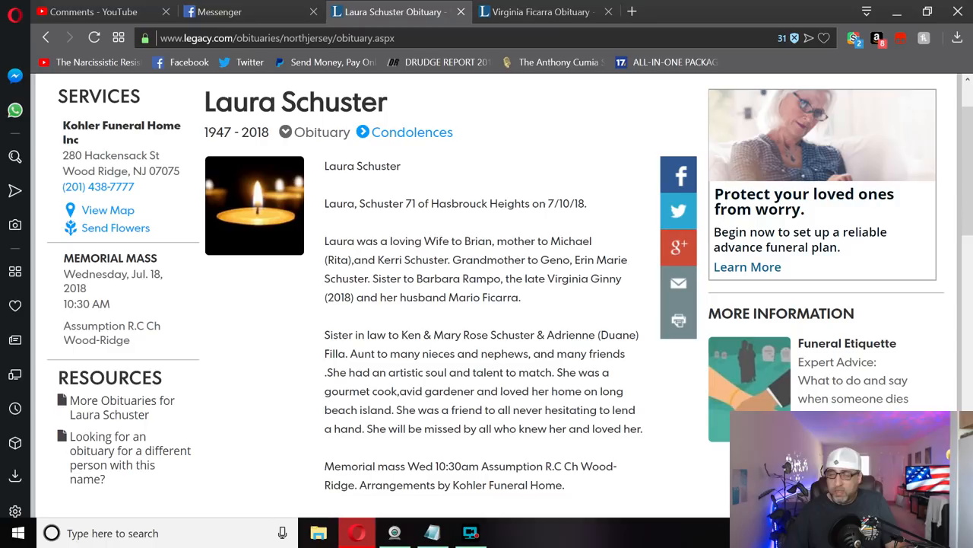
{"action": "left_click", "coordinate": [540, 11]}
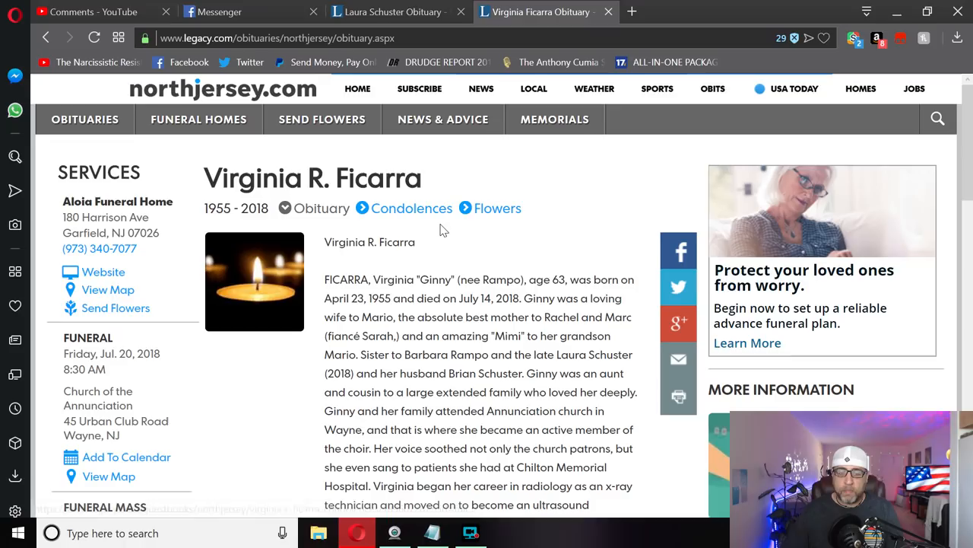
{"action": "scroll", "scroll_direction": "down", "scroll_amount": 3}
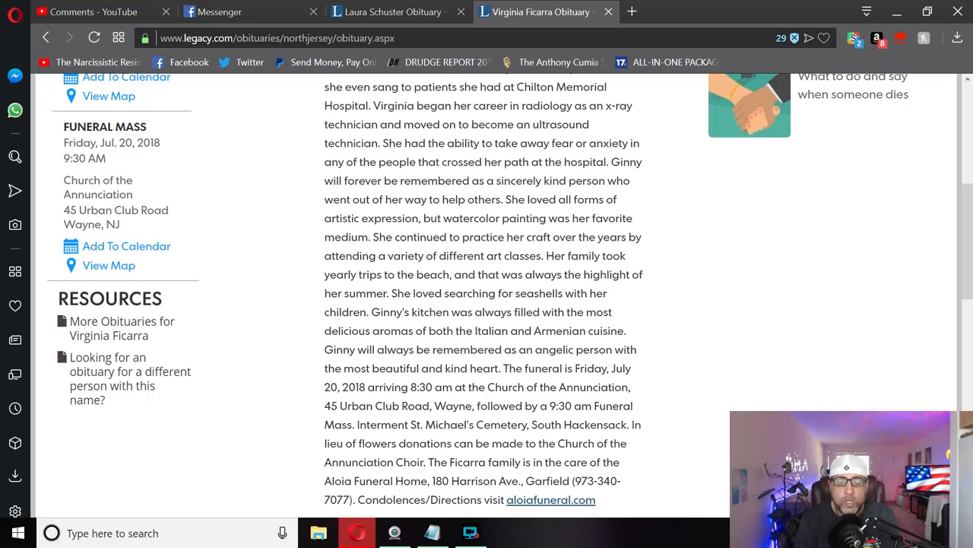
{"action": "double_click", "coordinate": [356, 292]}
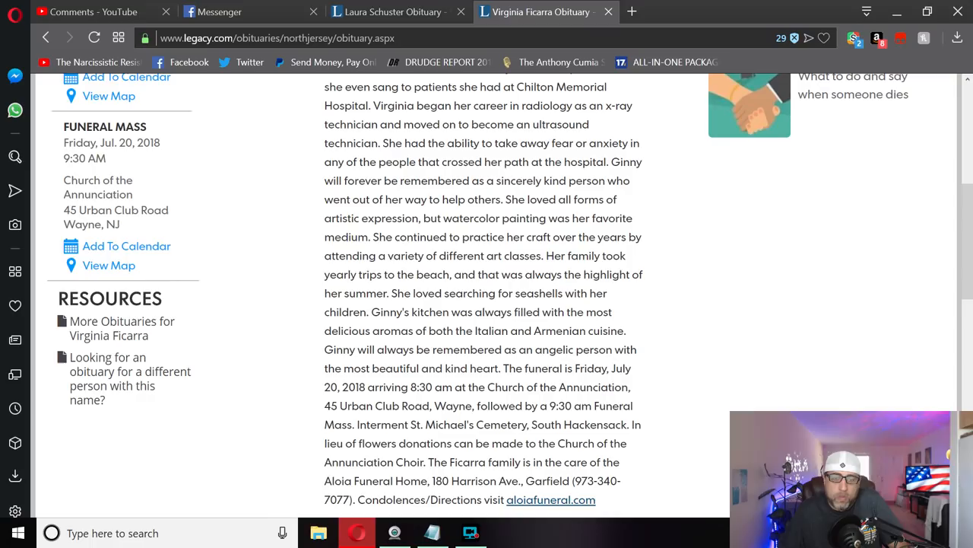
{"action": "left_click_drag", "start_coordinate": [391, 292], "coordinate": [610, 311]}
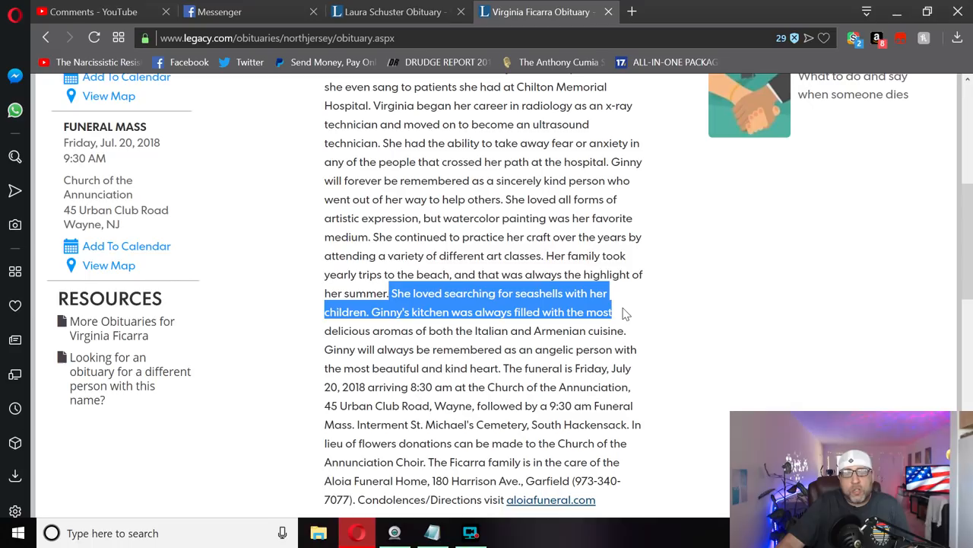
{"action": "scroll", "scroll_direction": "down", "scroll_amount": 3}
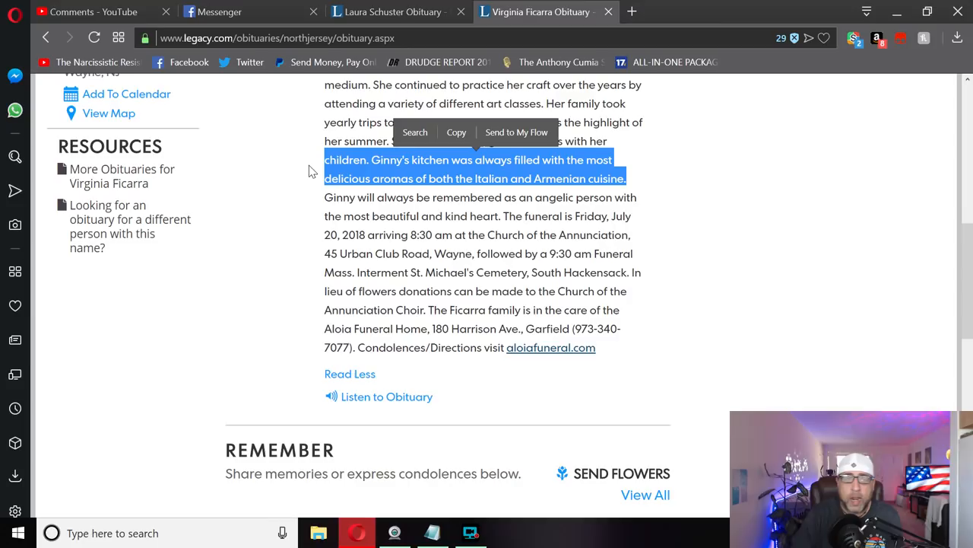
{"action": "left_click", "coordinate": [777, 292]}
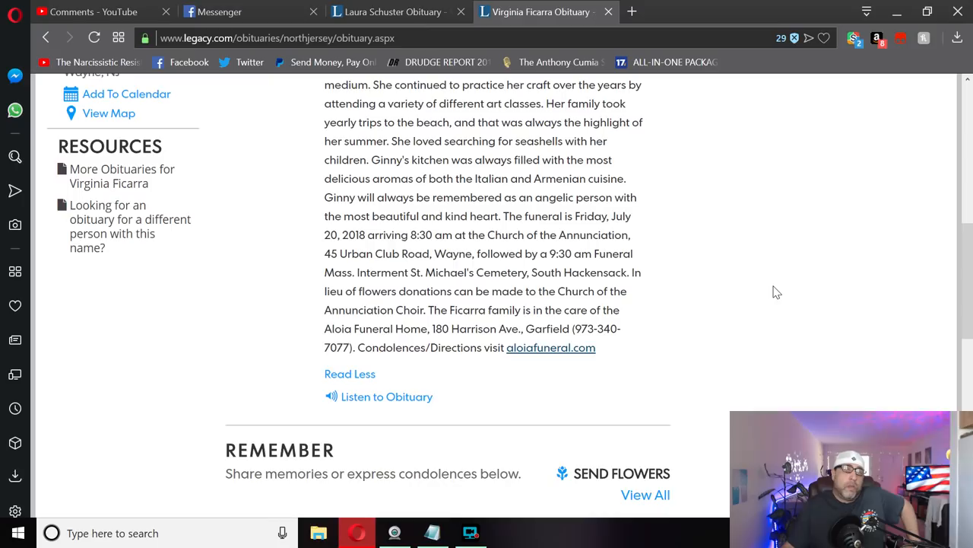
{"action": "scroll", "scroll_direction": "up", "scroll_amount": 3}
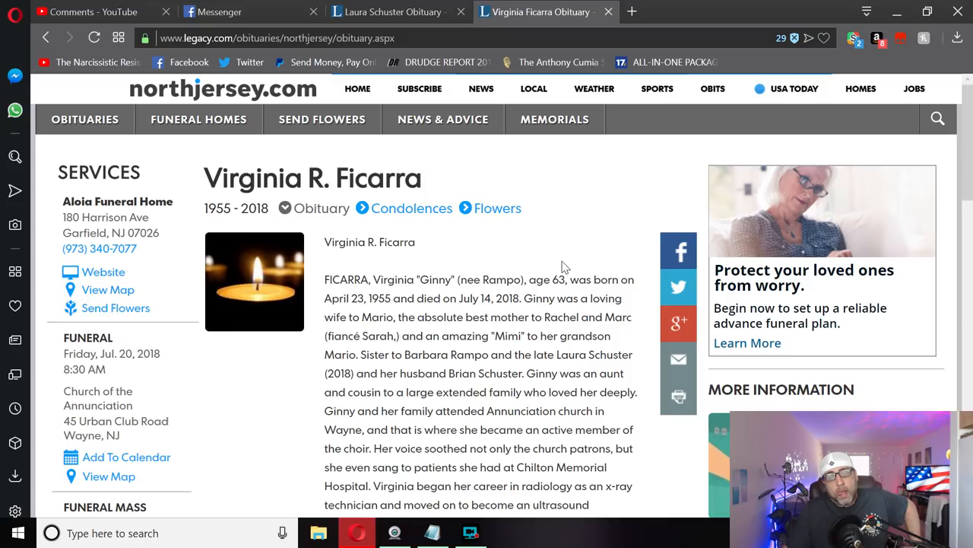
{"action": "scroll", "scroll_direction": "down", "scroll_amount": 3}
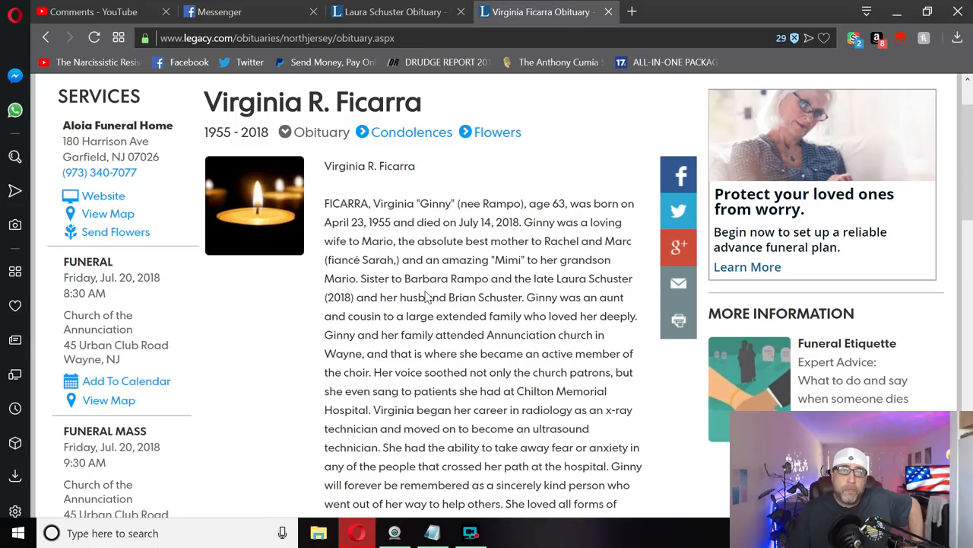
{"action": "left_click", "coordinate": [392, 12]}
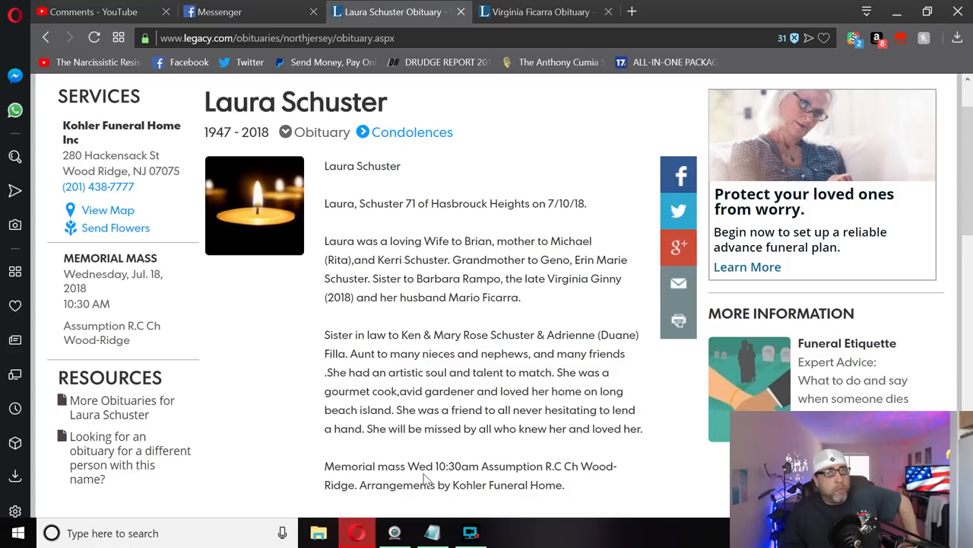
{"action": "scroll", "scroll_direction": "down", "scroll_amount": 3}
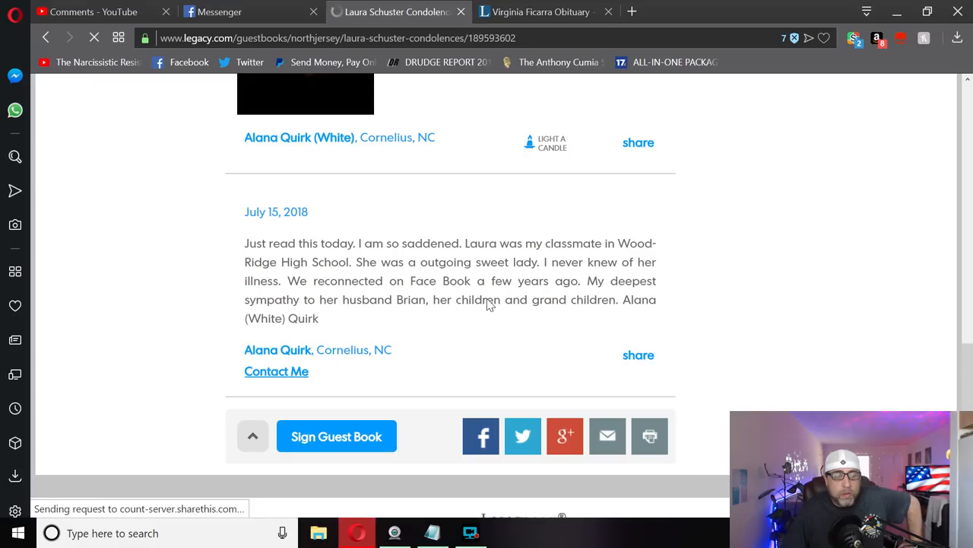
Read the condolences, highlight 'The Joyce Family' signature, then switch to the Messenger tab
{"action": "scroll", "scroll_direction": "up", "scroll_amount": 3}
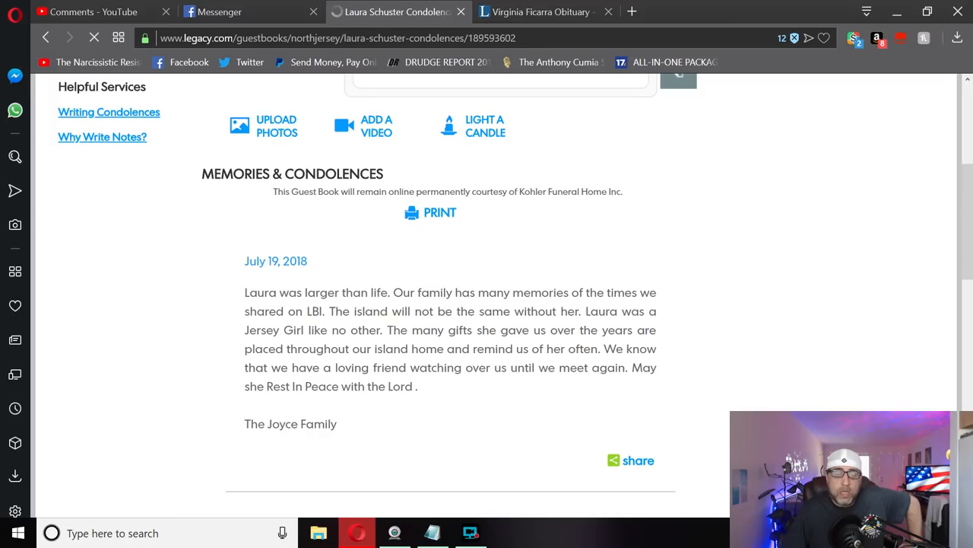
{"action": "double_click", "coordinate": [290, 272]}
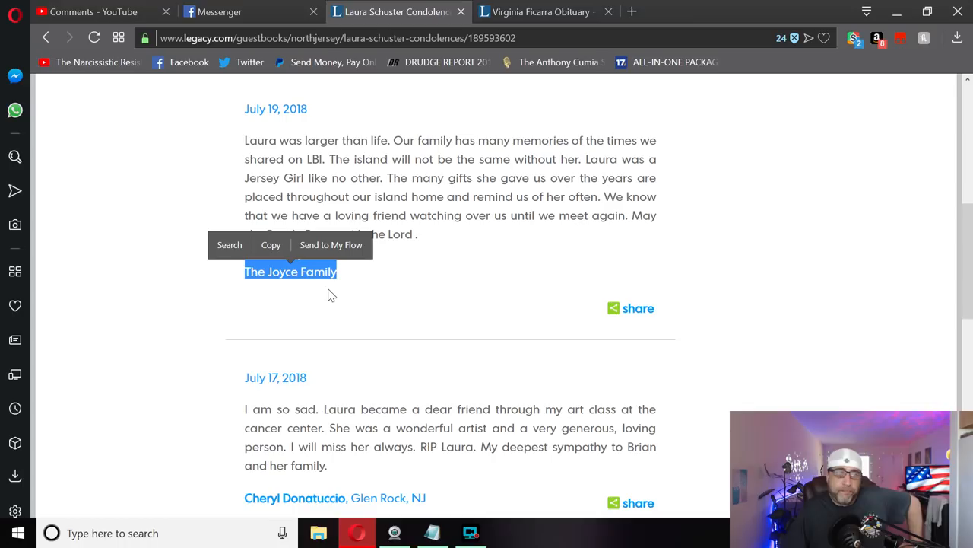
{"action": "scroll", "scroll_direction": "down", "scroll_amount": 3}
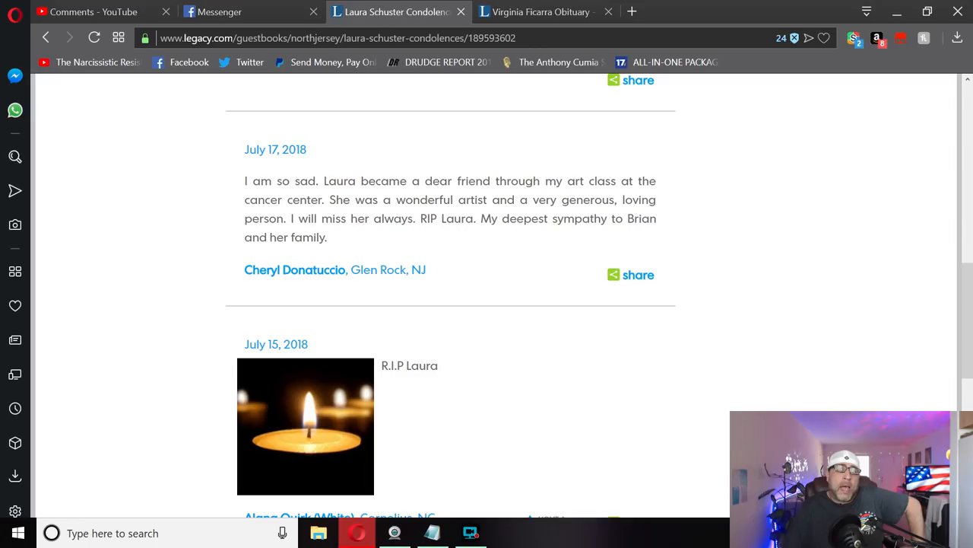
{"action": "scroll", "scroll_direction": "down", "scroll_amount": 3}
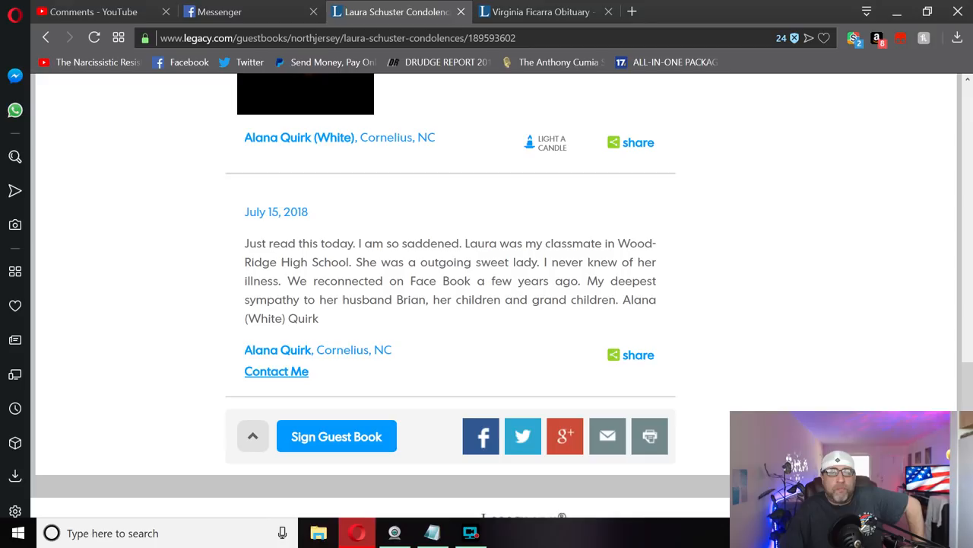
{"action": "scroll", "scroll_direction": "up", "scroll_amount": 3}
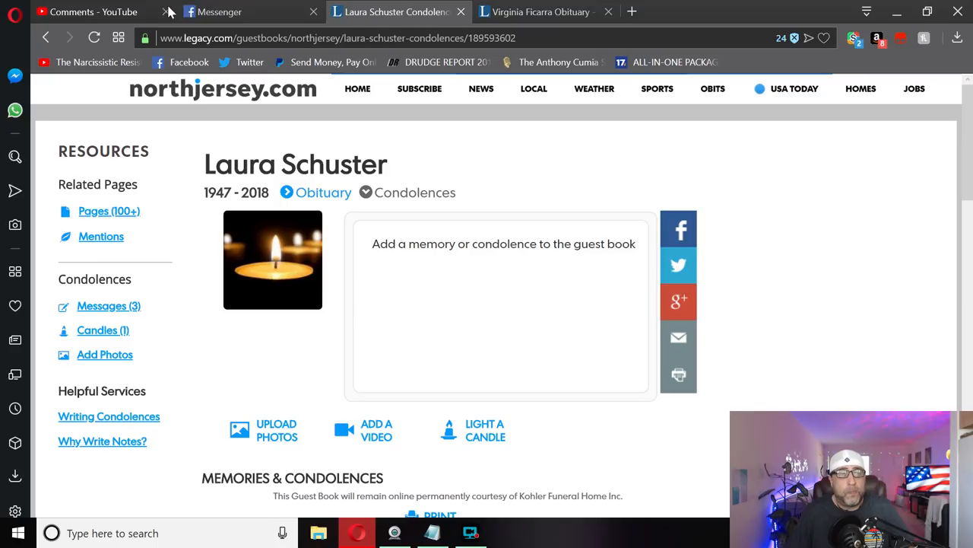
{"action": "left_click", "coordinate": [220, 12]}
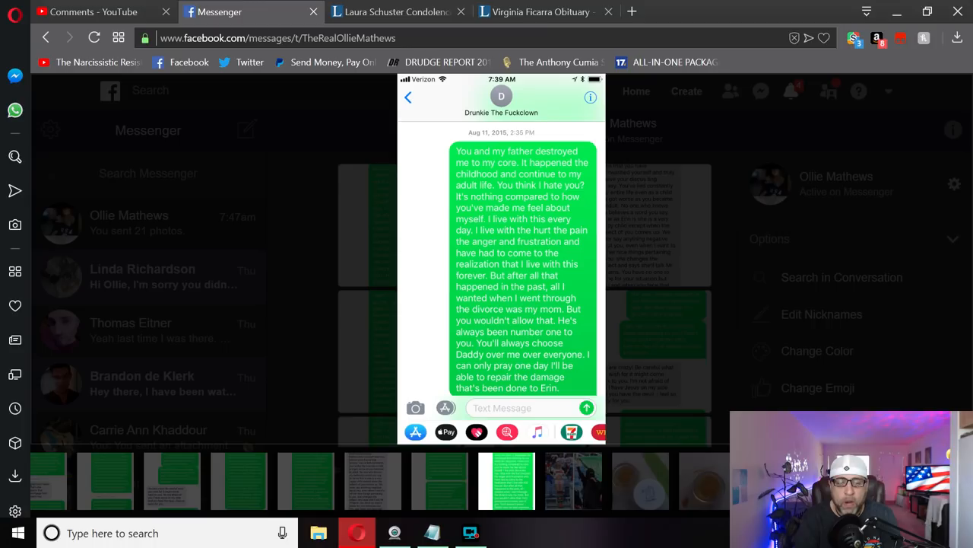
Advance to the next screenshot, showing a longer text message
{"action": "left_click", "coordinate": [501, 267]}
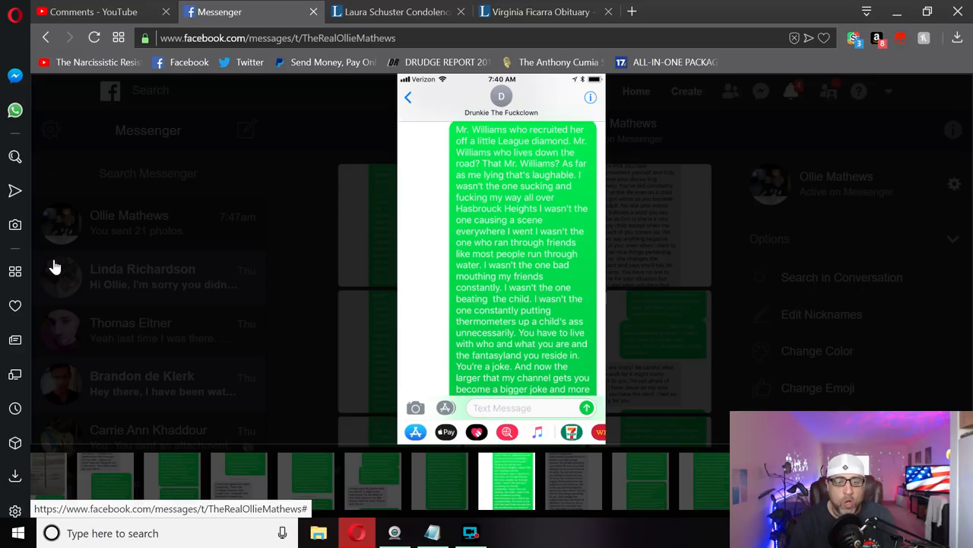
Step forward to the screenshot of the exchange beginning 'What cancer?'
{"action": "left_click", "coordinate": [943, 258]}
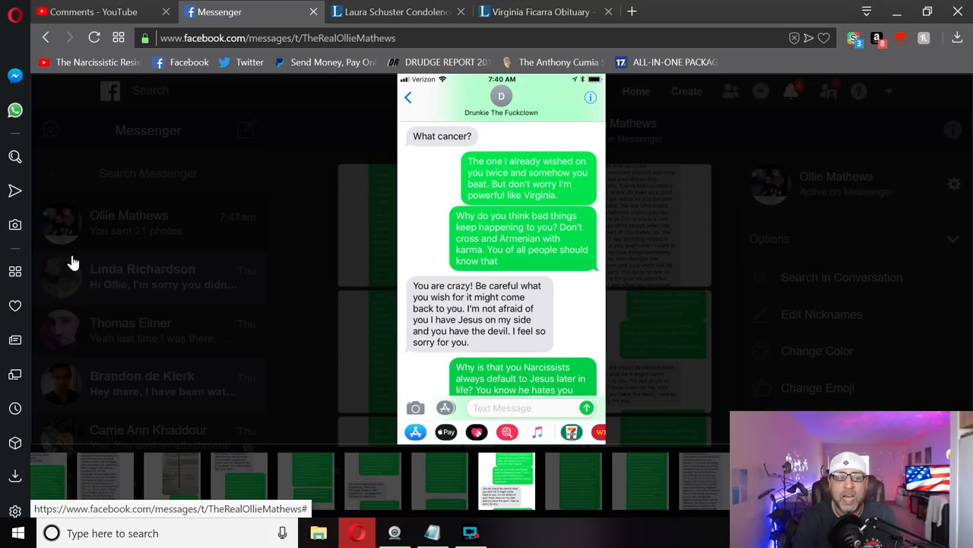
Advance to the Aug 11, 2015 screenshot about Narcissists defaulting to Jesus
{"action": "left_click", "coordinate": [507, 480]}
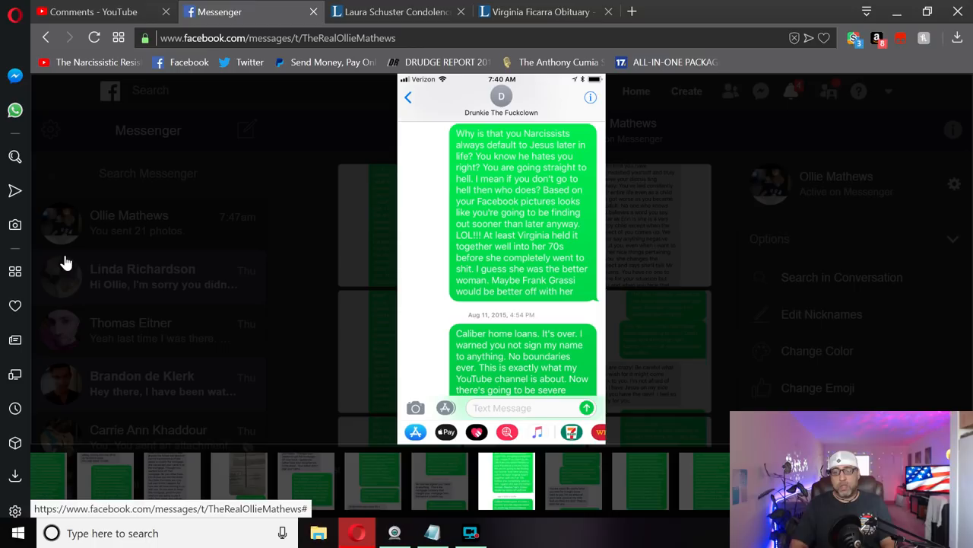
{"action": "mouse_move", "coordinate": [51, 244]}
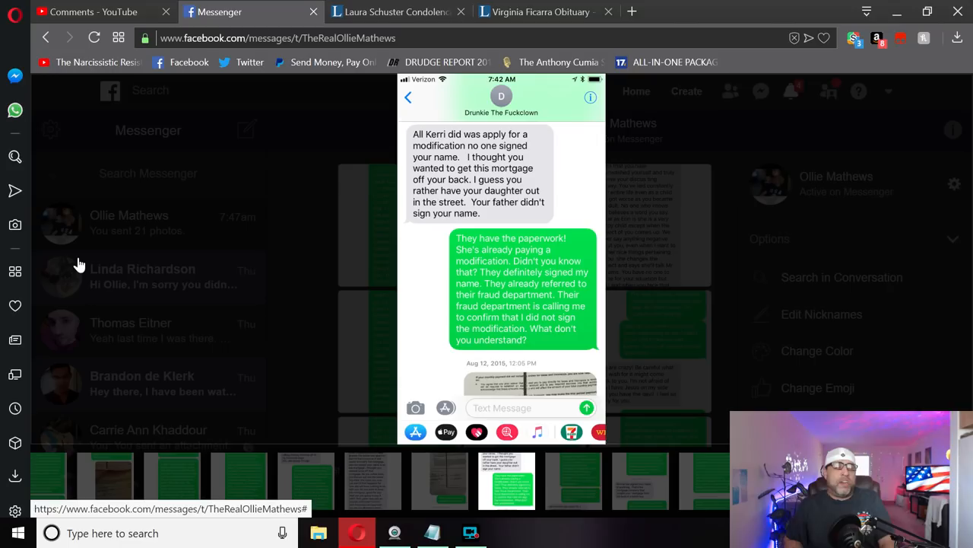
{"action": "mouse_move", "coordinate": [87, 234]}
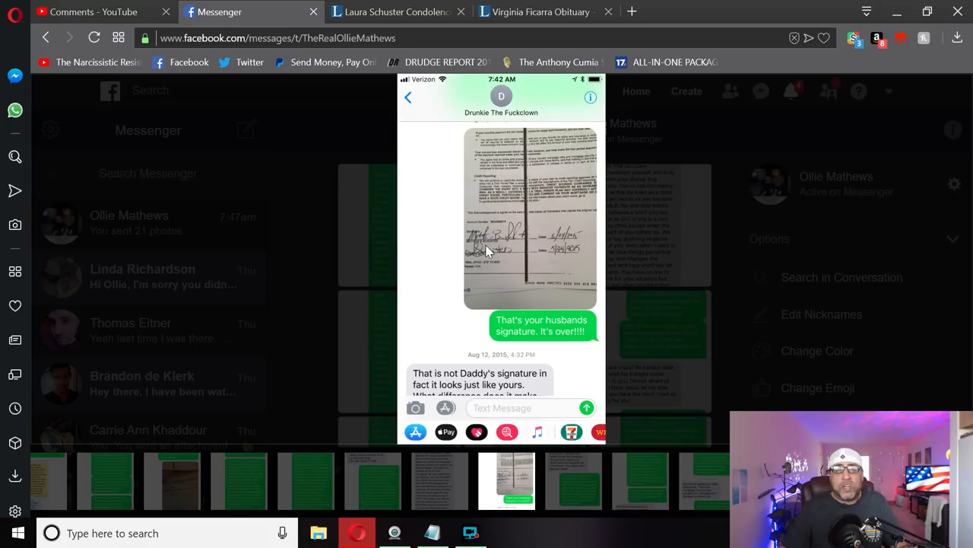
Advance to the screenshot with the signed document photo
{"action": "left_click", "coordinate": [531, 221]}
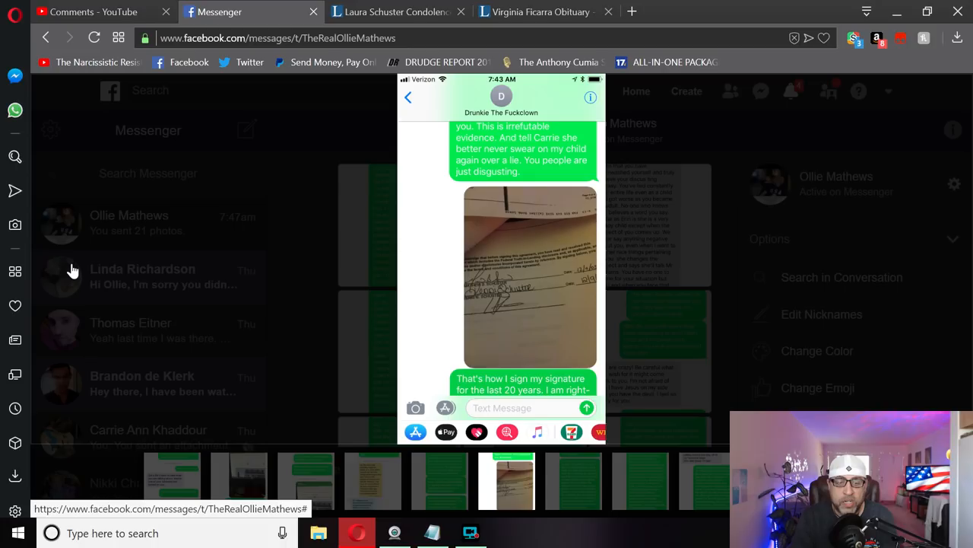
Advance to the screenshot ending with a house listing photo
{"action": "left_click", "coordinate": [943, 258]}
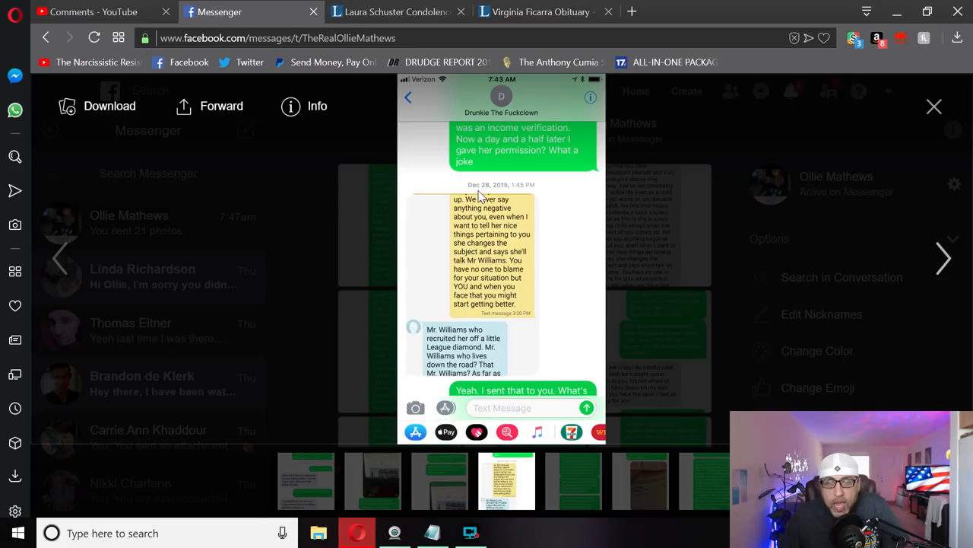
{"action": "mouse_move", "coordinate": [496, 307]}
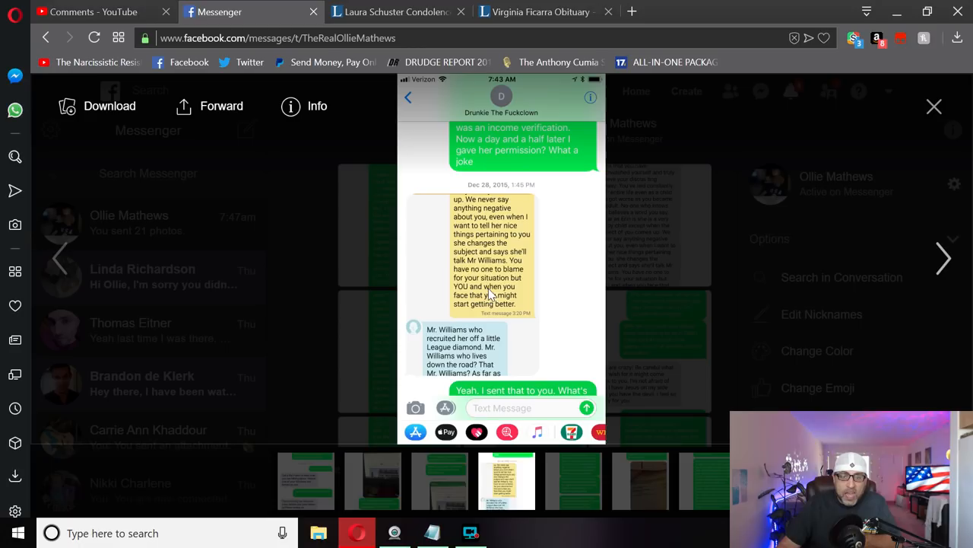
{"action": "mouse_move", "coordinate": [651, 309]}
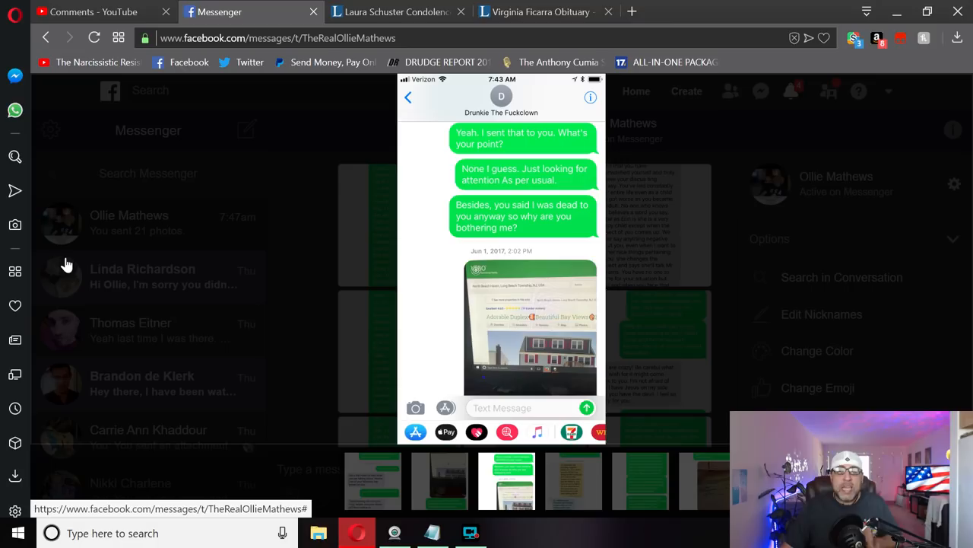
{"action": "left_click", "coordinate": [530, 328]}
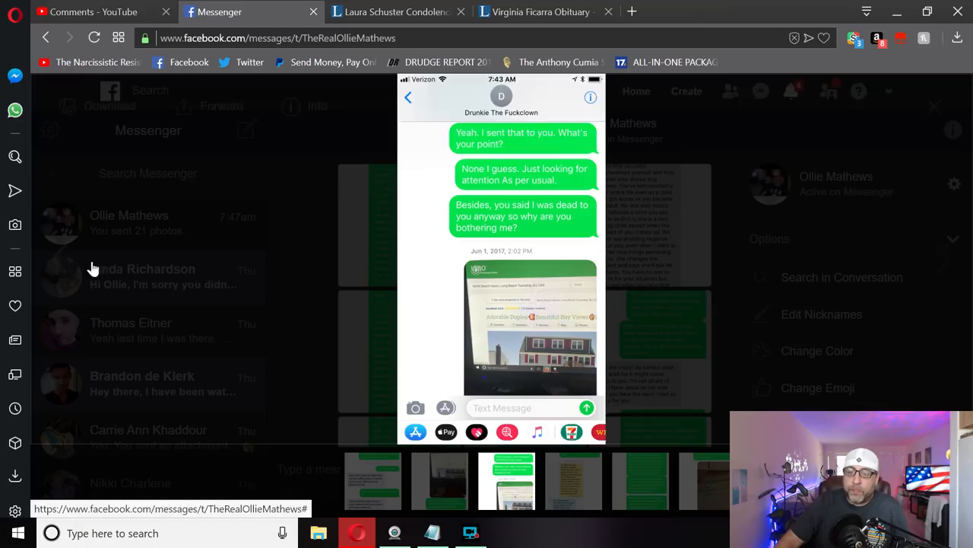
{"action": "left_click", "coordinate": [531, 327]}
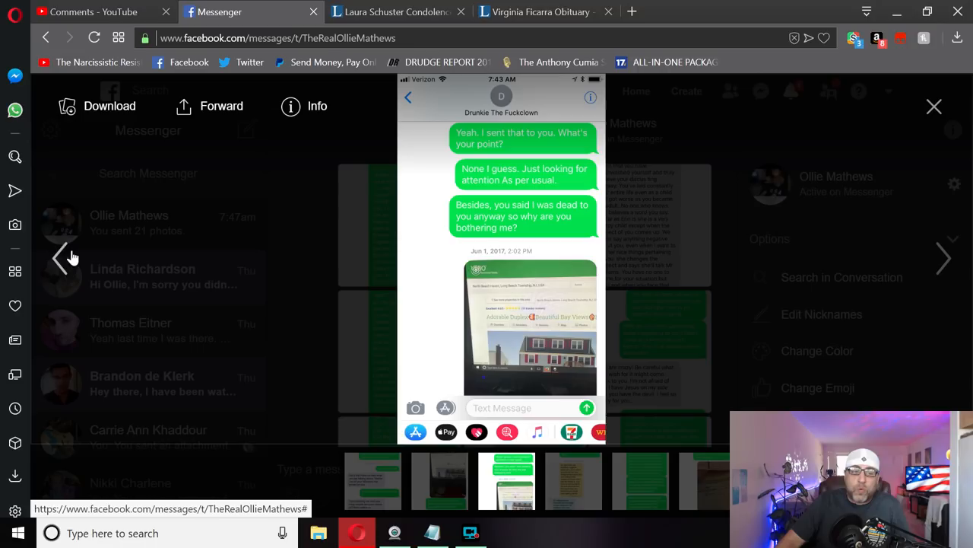
Scroll the Messenger photo viewer back to the Dec 28, 2015 forwarded-messages screenshot
{"action": "scroll", "scroll_direction": "down", "scroll_amount": 3}
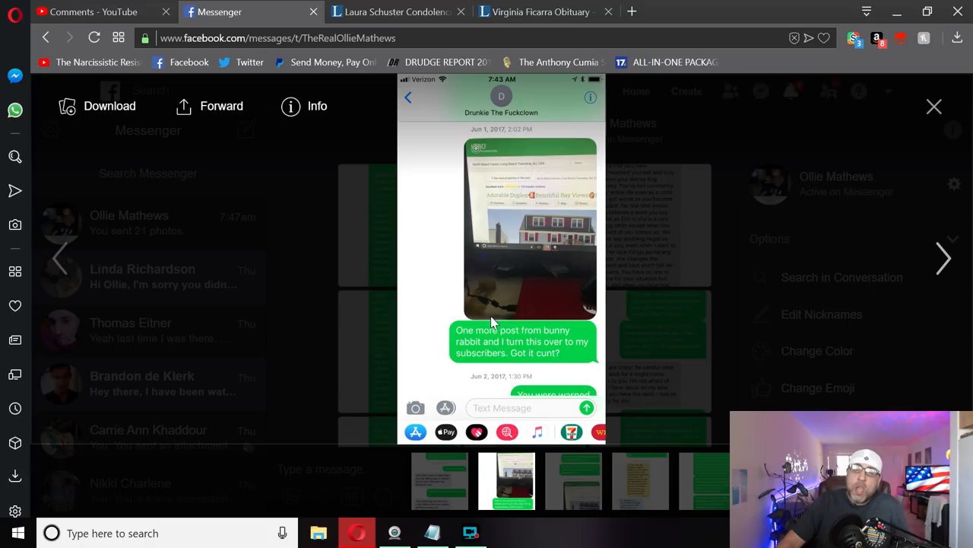
{"action": "mouse_move", "coordinate": [380, 297]}
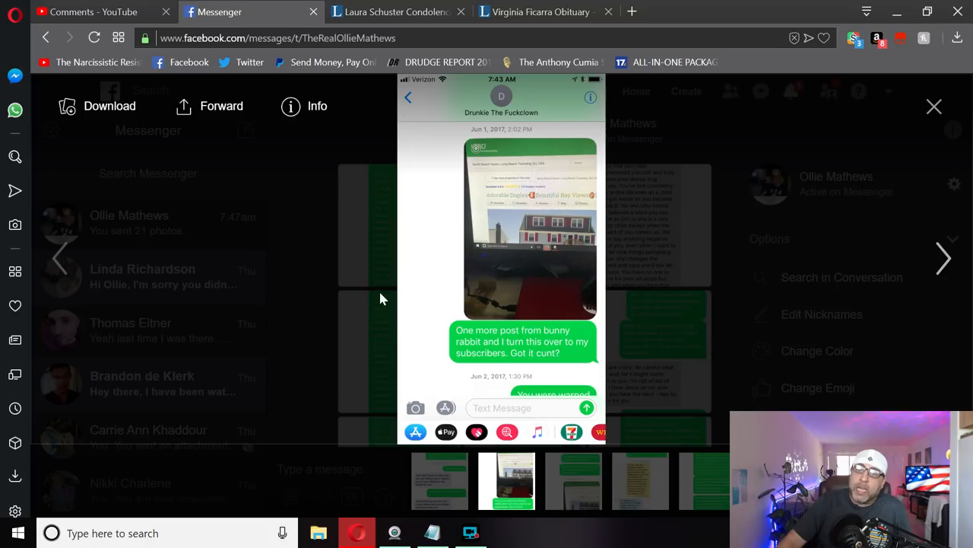
{"action": "scroll", "scroll_direction": "down", "scroll_amount": 3}
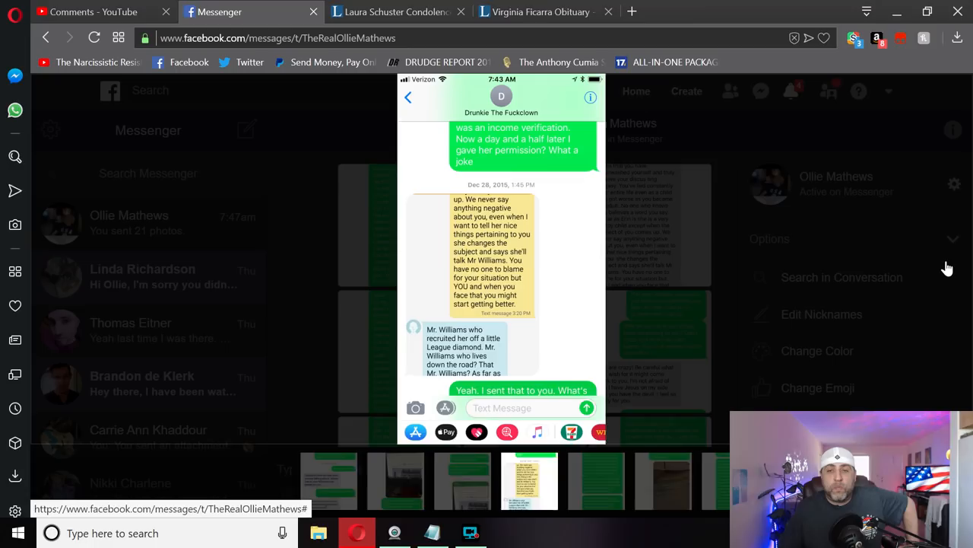
{"action": "scroll", "scroll_direction": "up", "scroll_amount": 3}
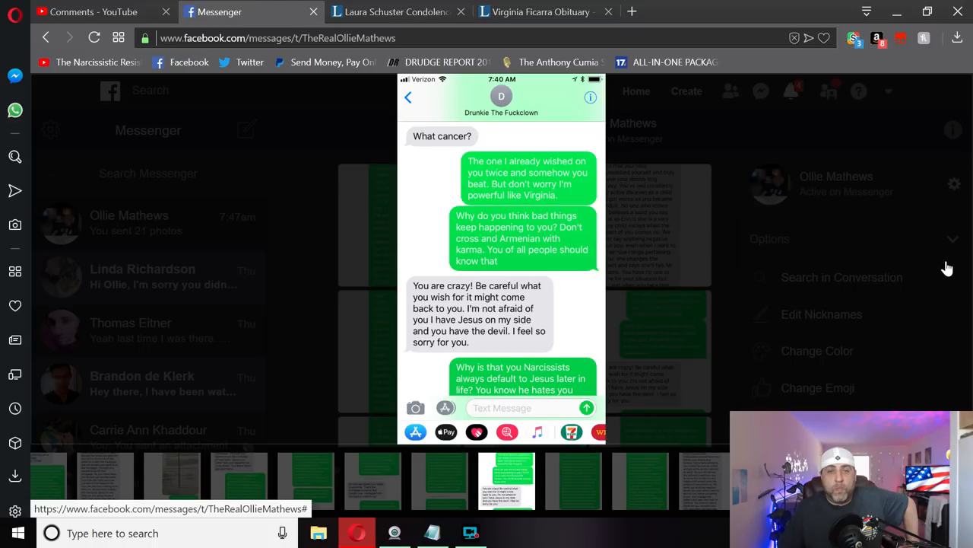
{"action": "scroll", "scroll_direction": "down", "scroll_amount": 3}
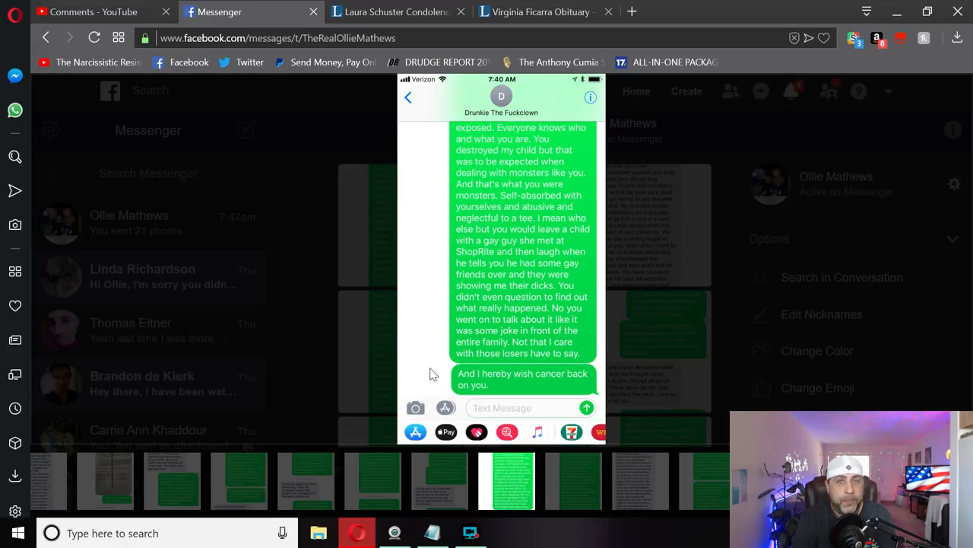
{"action": "left_click", "coordinate": [392, 11]}
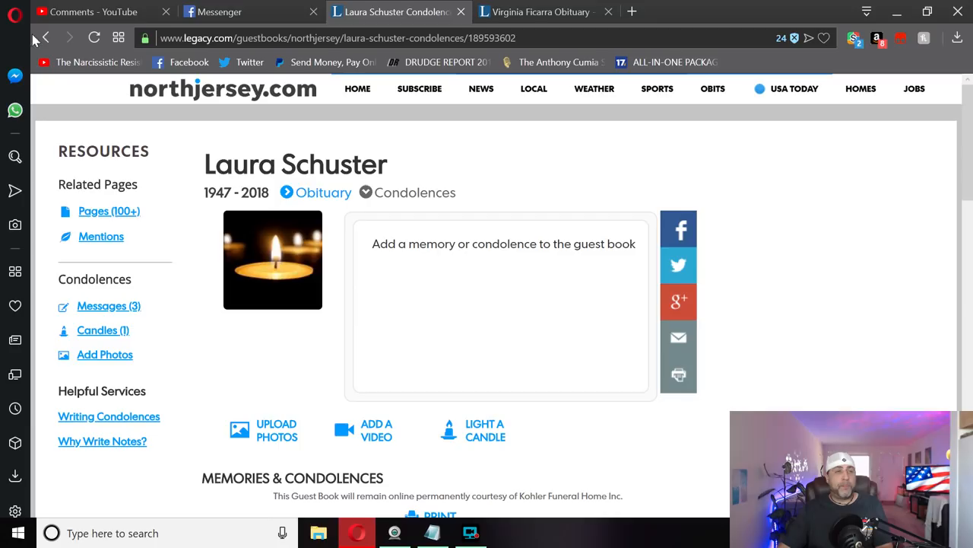
Go back to Laura Schuster's obituary, then switch to the YouTube Comments page
{"action": "left_click", "coordinate": [322, 191]}
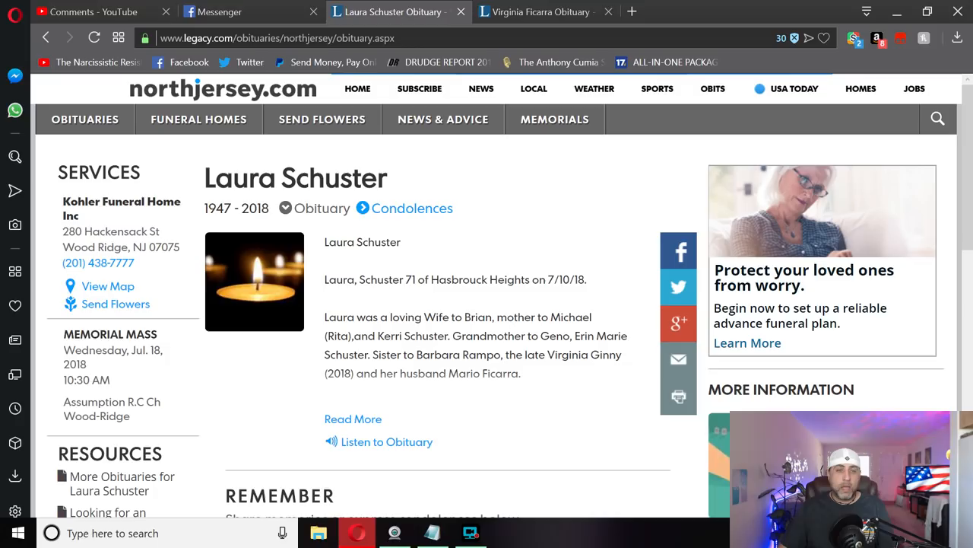
{"action": "left_click", "coordinate": [92, 11]}
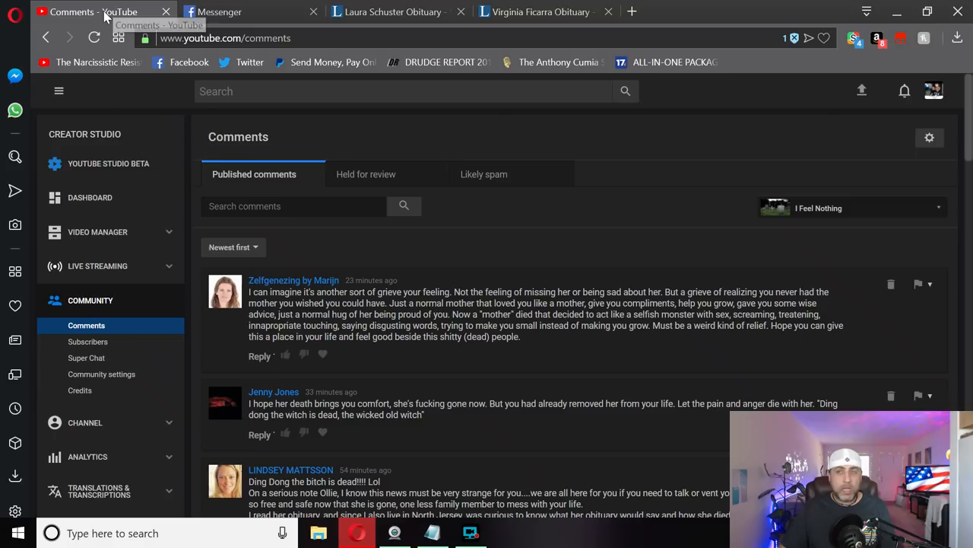
Open Video Manager to list uploads headed by 'I Feel Nothing'
{"action": "left_click", "coordinate": [98, 232]}
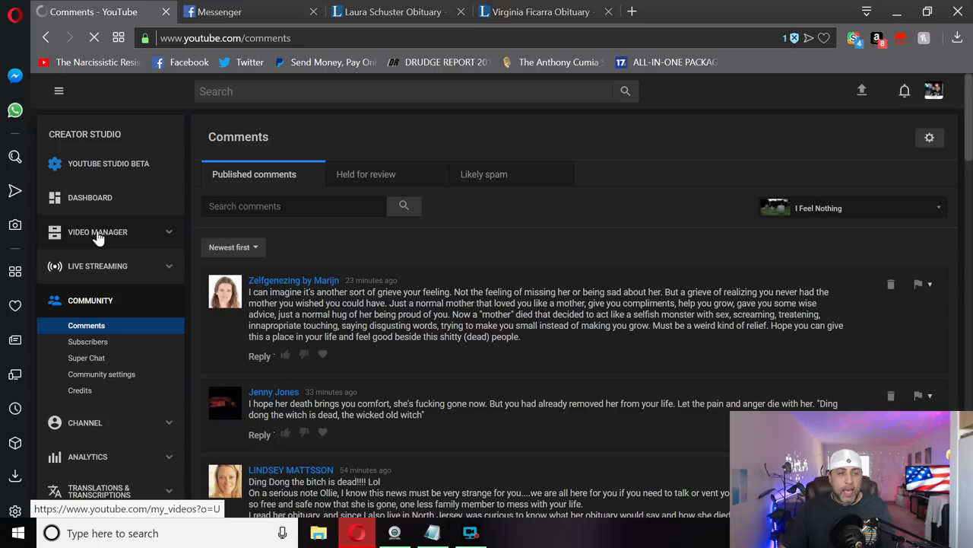
{"action": "left_click", "coordinate": [97, 232]}
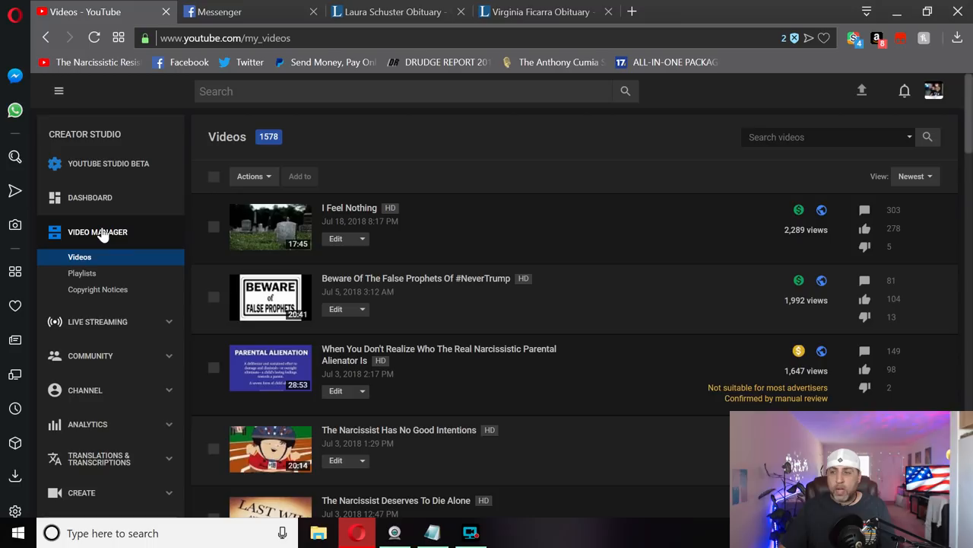
{"action": "mouse_move", "coordinate": [393, 11]}
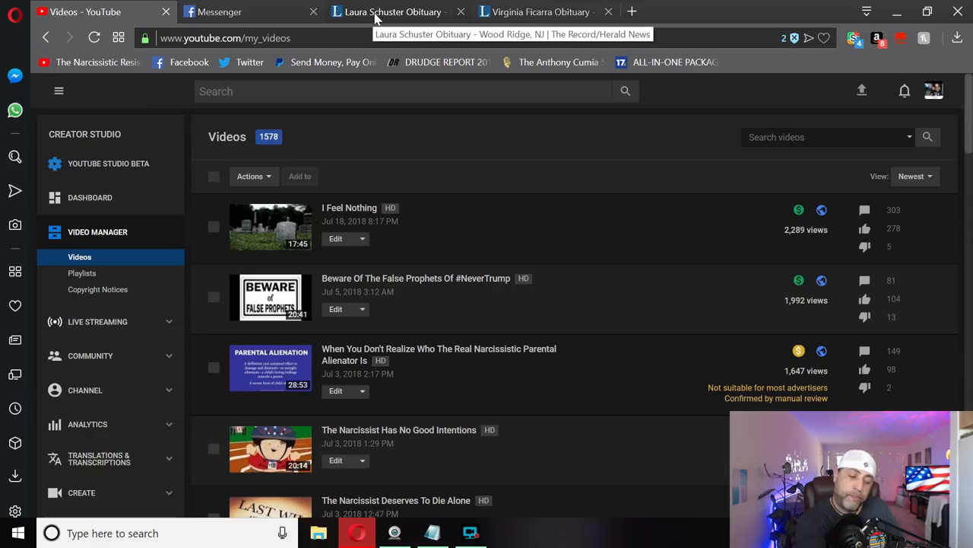
{"action": "left_click", "coordinate": [394, 11]}
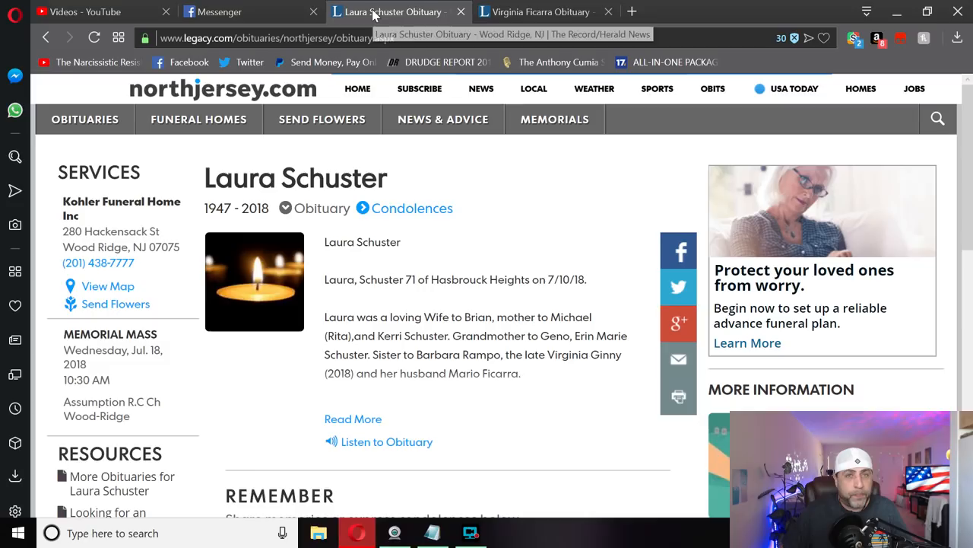